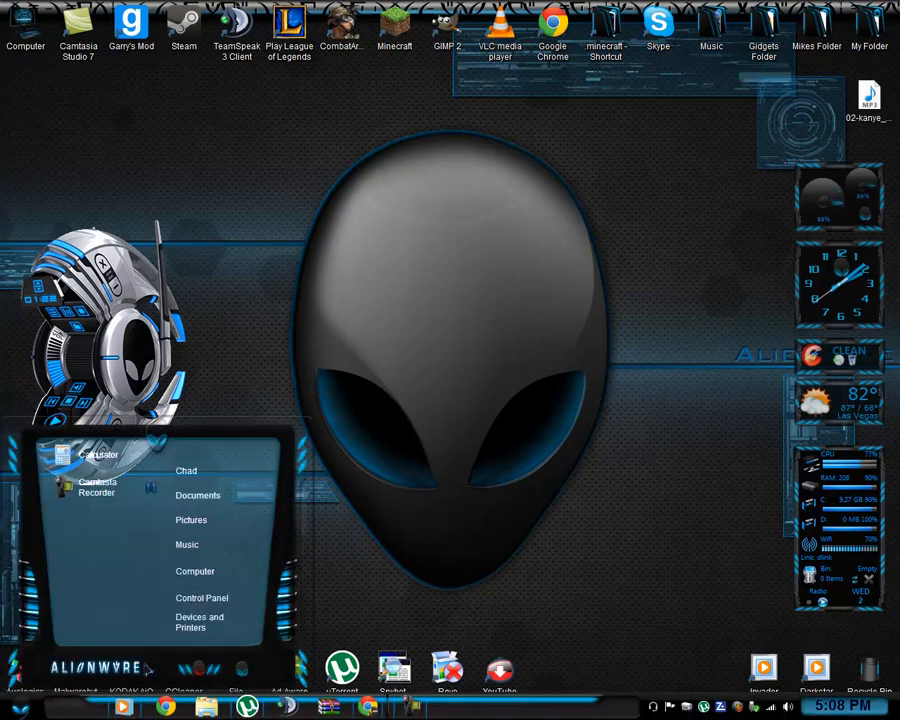
mouse_move(466, 320)
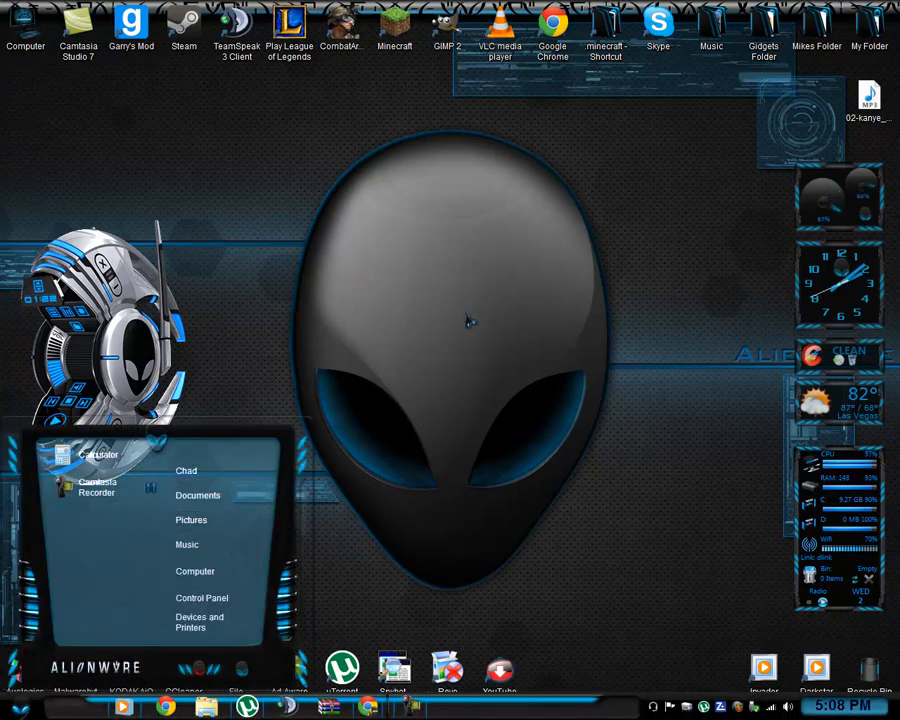
Step: Dismiss the Start menu by clicking an empty spot on the desktop
click(630, 148)
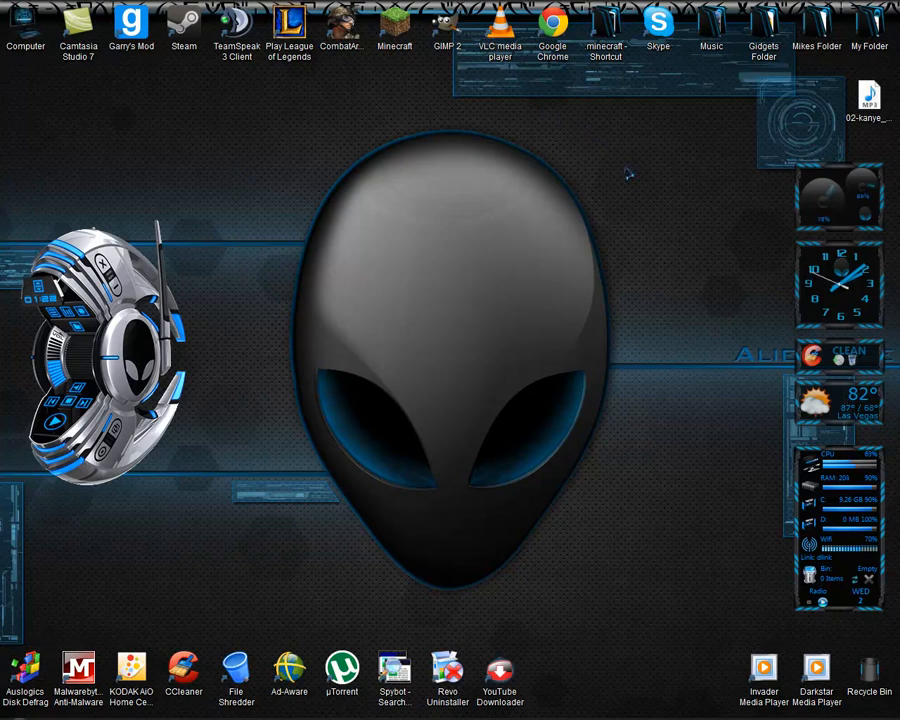
mouse_move(660, 240)
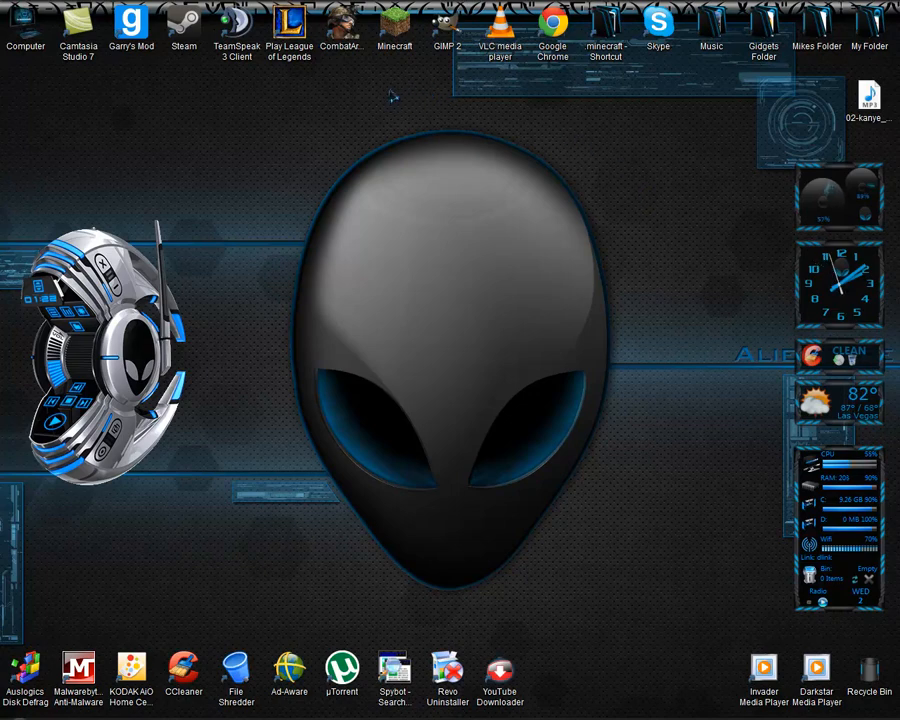
mouse_move(356, 104)
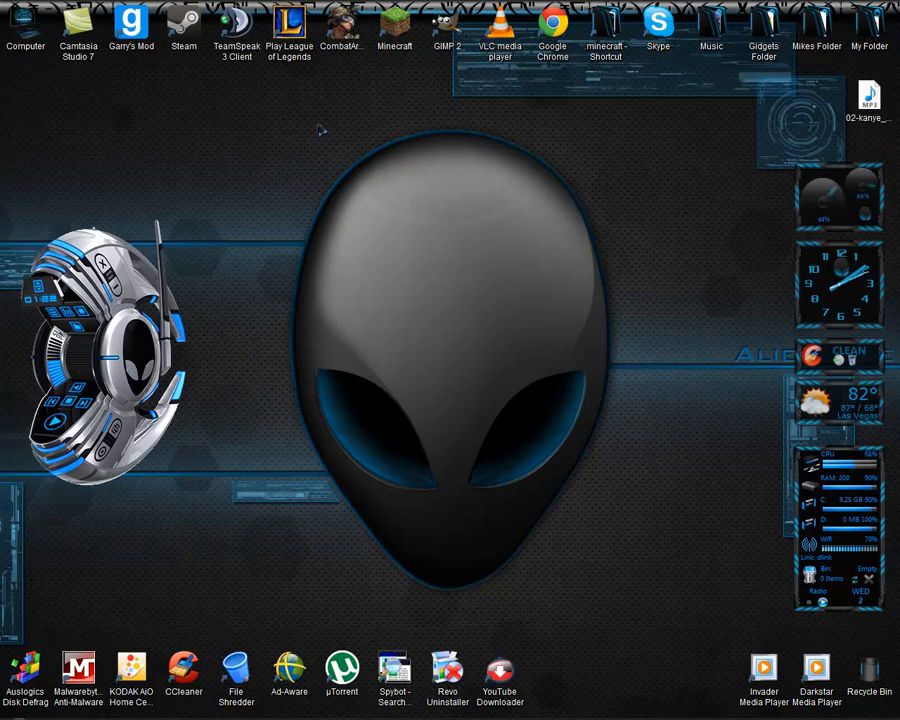
mouse_move(596, 210)
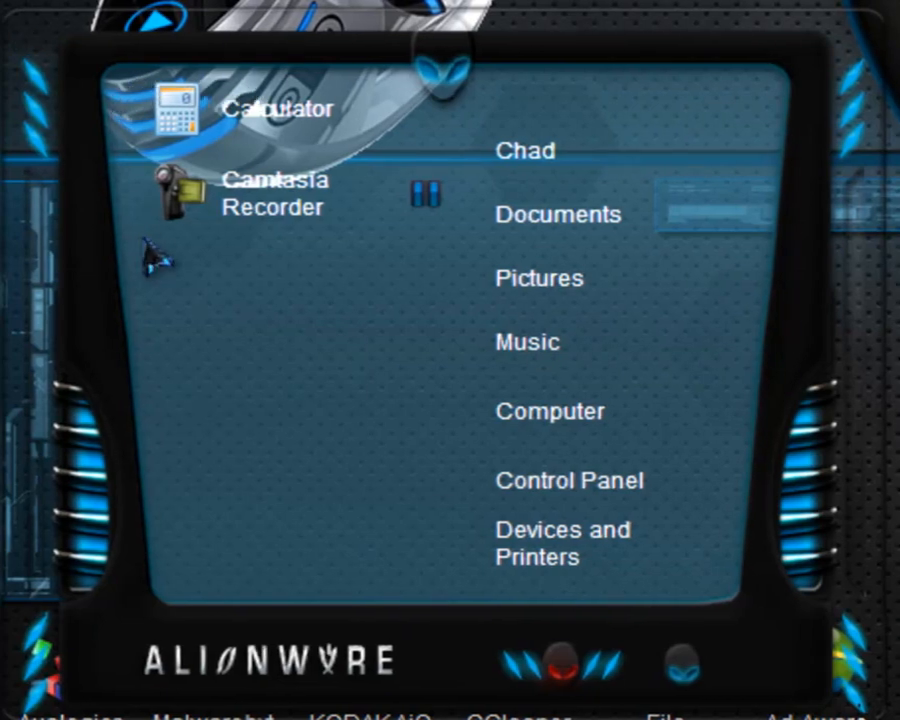
mouse_move(336, 684)
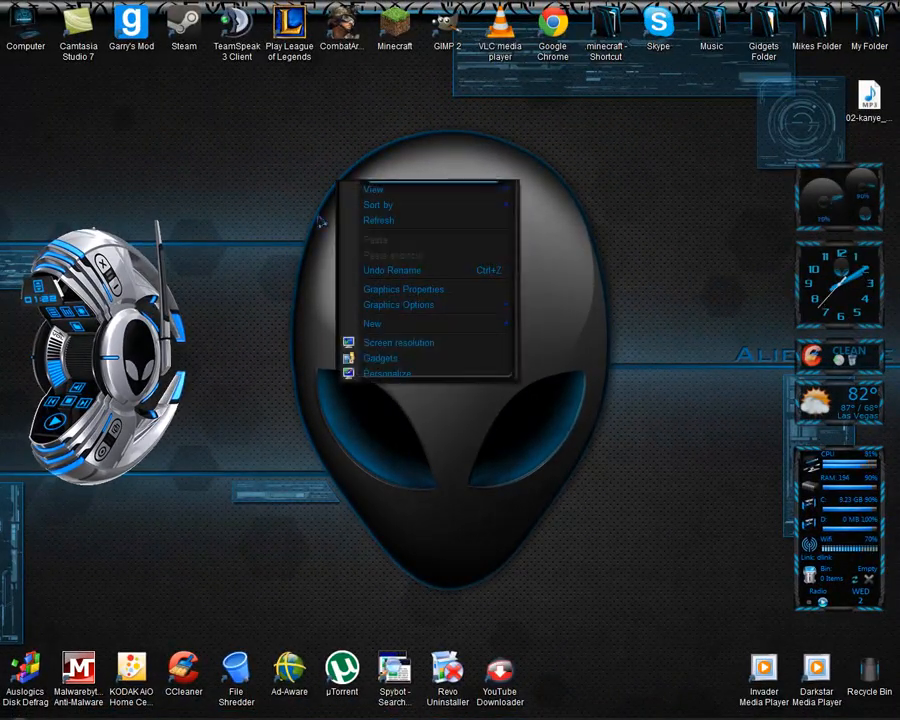
Step: Go to Personalize and then Desktop Background to view the Alienware wallpapers
click(388, 374)
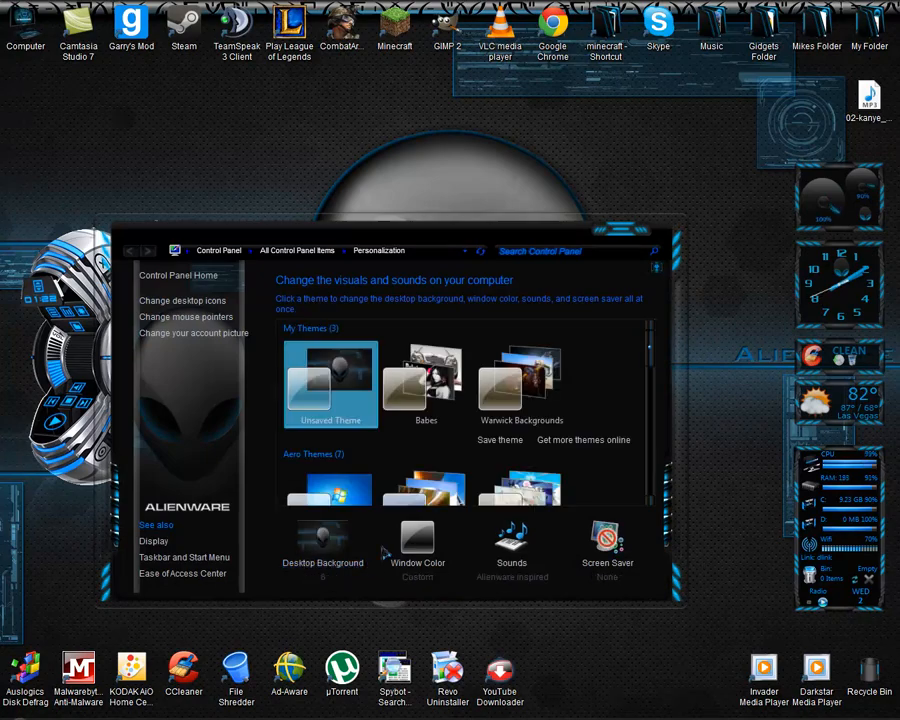
mouse_move(418, 458)
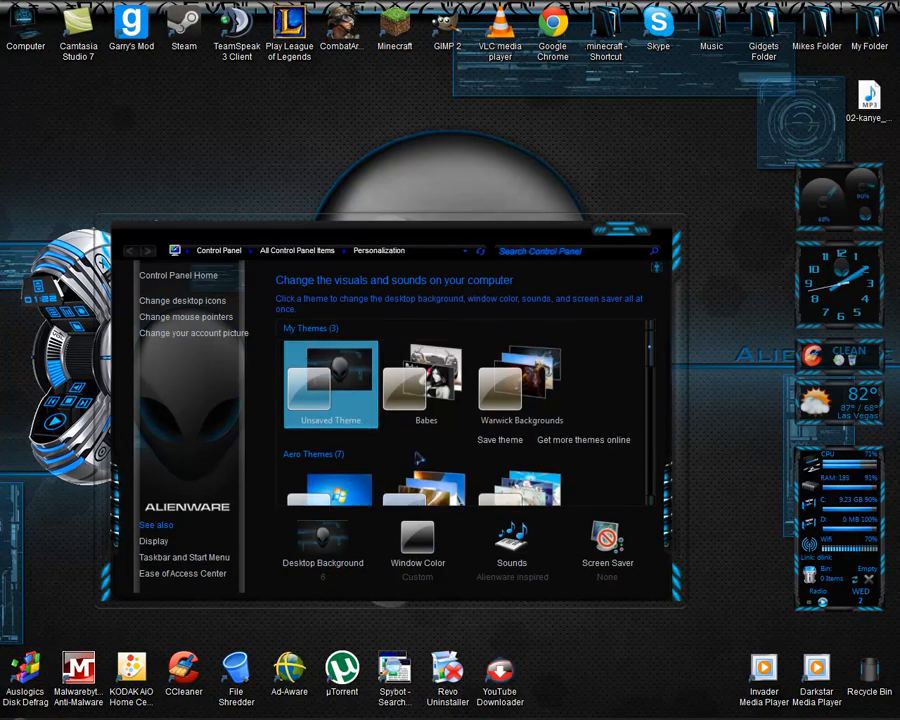
mouse_move(344, 576)
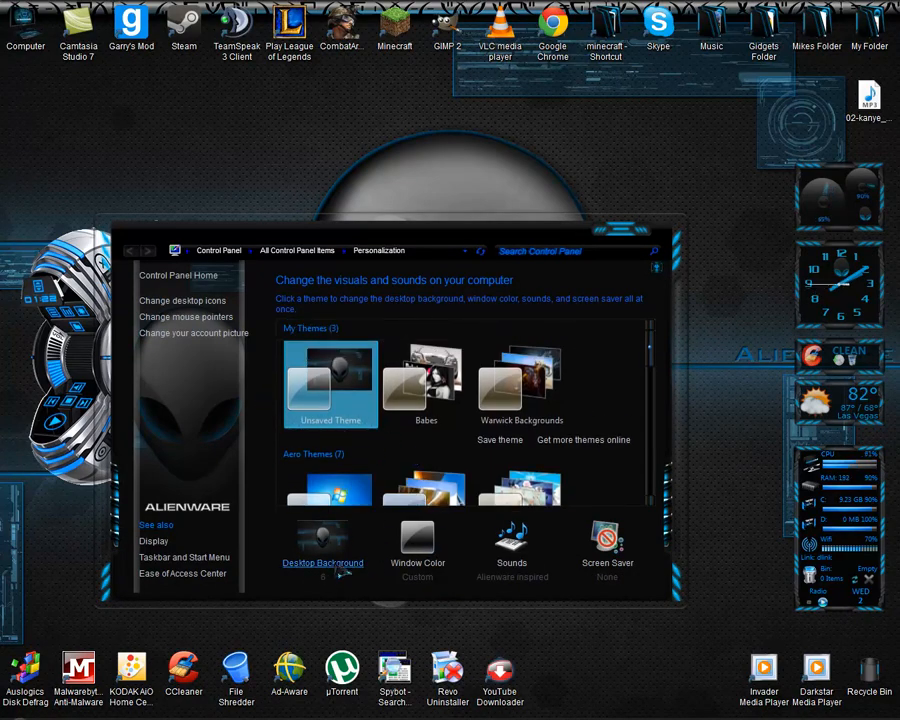
click(322, 562)
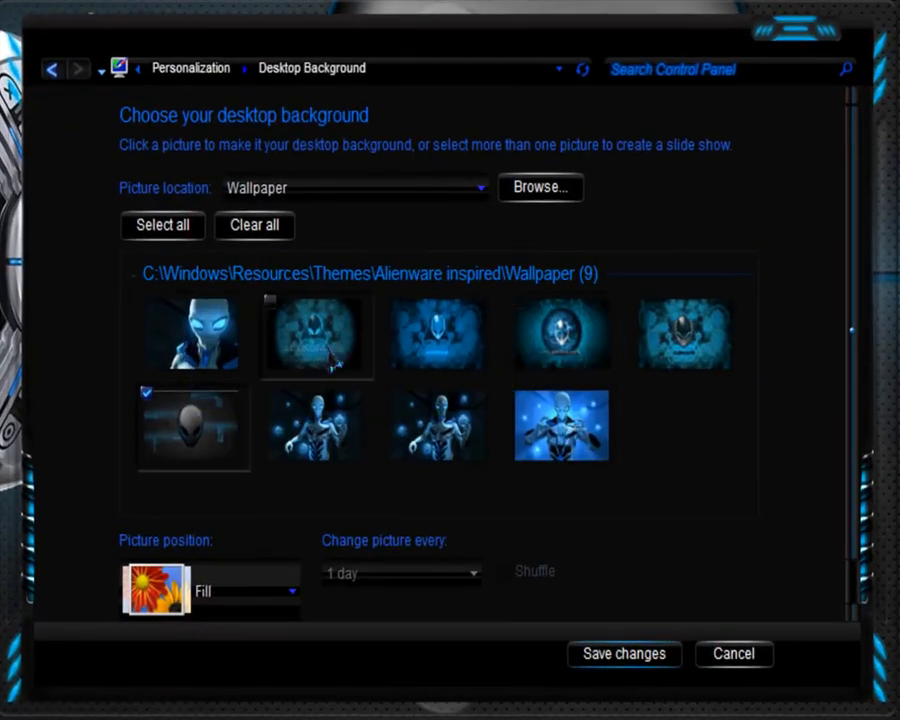
mouse_move(700, 424)
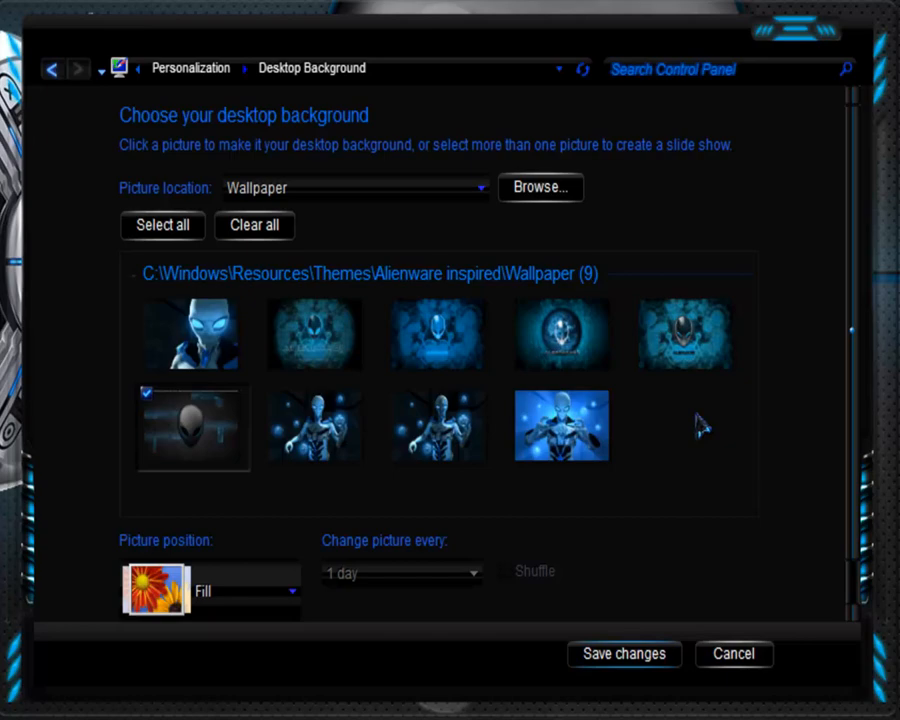
mouse_move(850, 44)
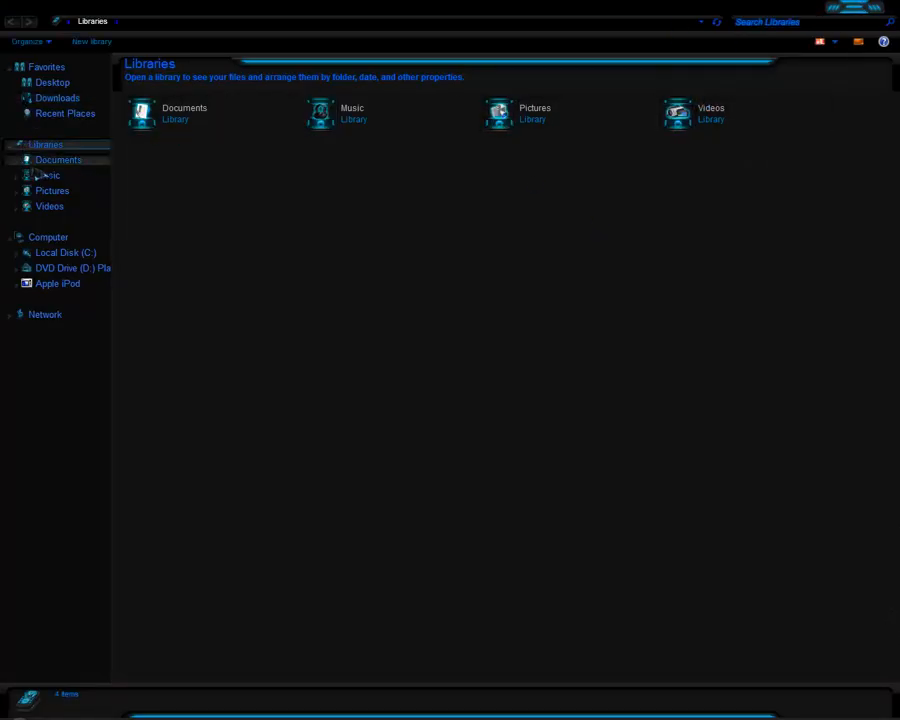
Step: Browse the Music library from Explorer's Libraries navigation pane
click(48, 176)
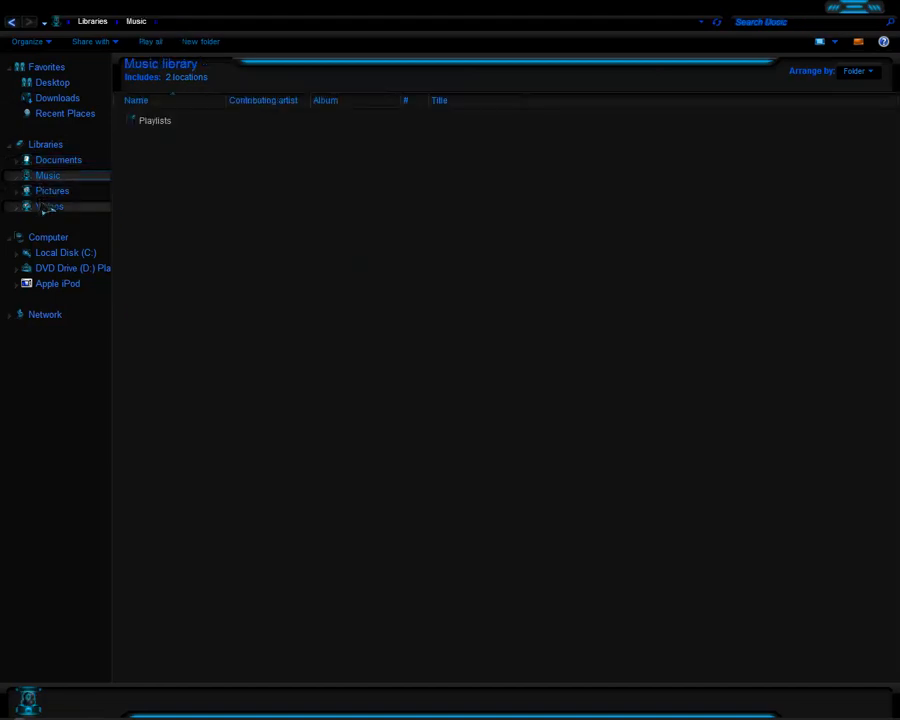
click(48, 206)
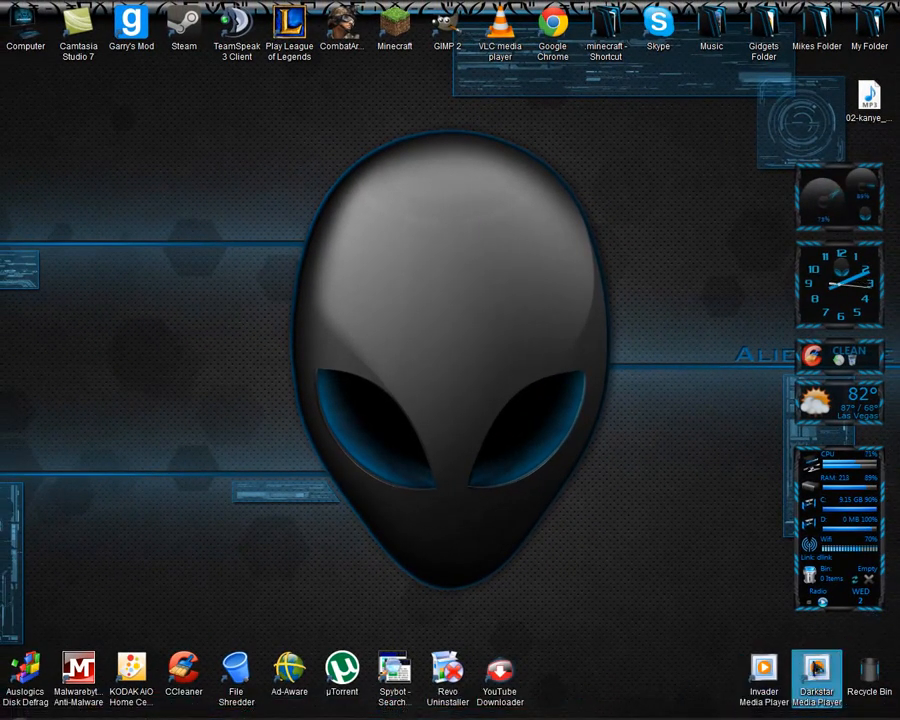
Step: Apply the downloaded Alienware Media Player skin, replacing the existing Darkstar skin file
click(764, 678)
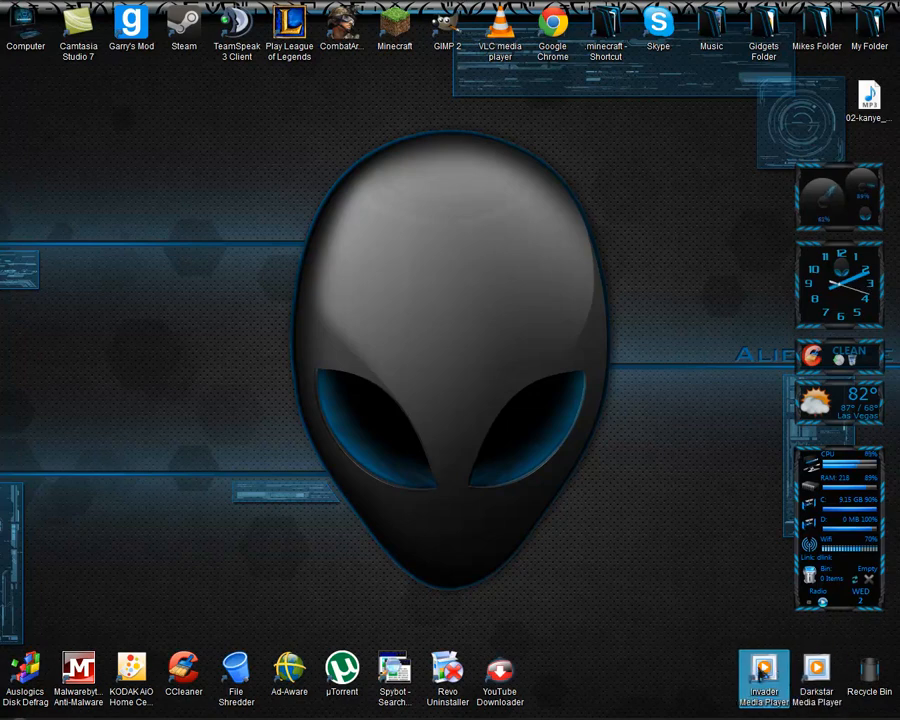
click(816, 676)
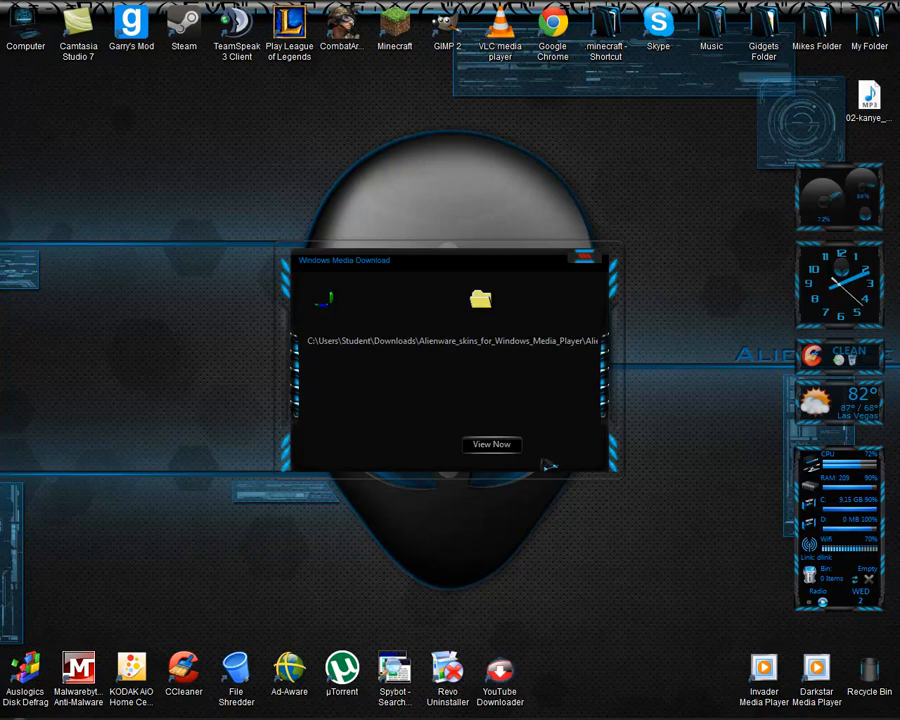
click(492, 444)
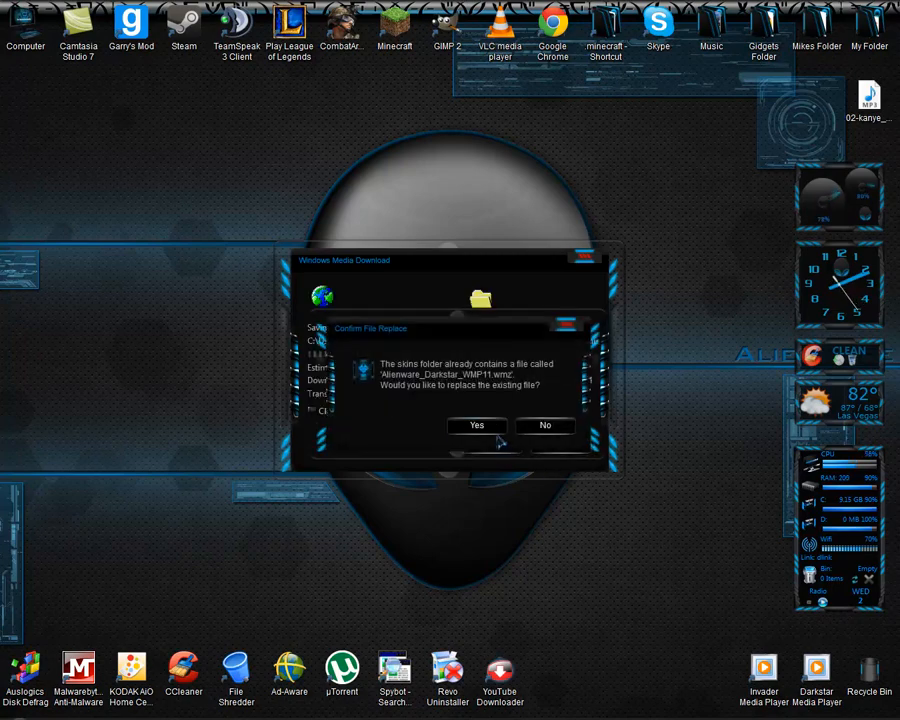
click(476, 424)
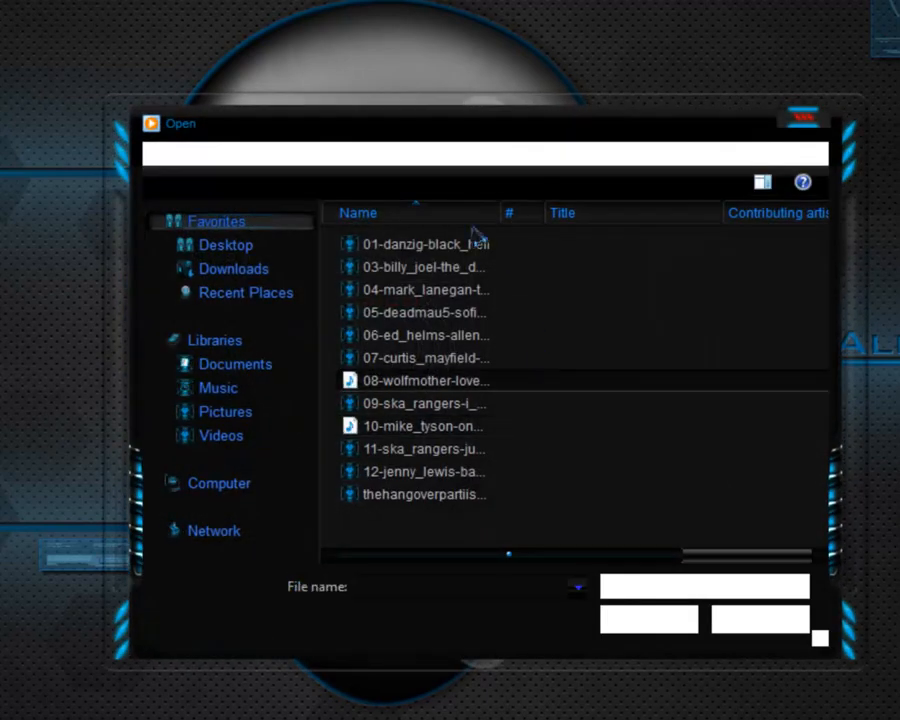
Step: Load the deadmau5 track 'Sofi Needs A Ladder' for playback
click(424, 312)
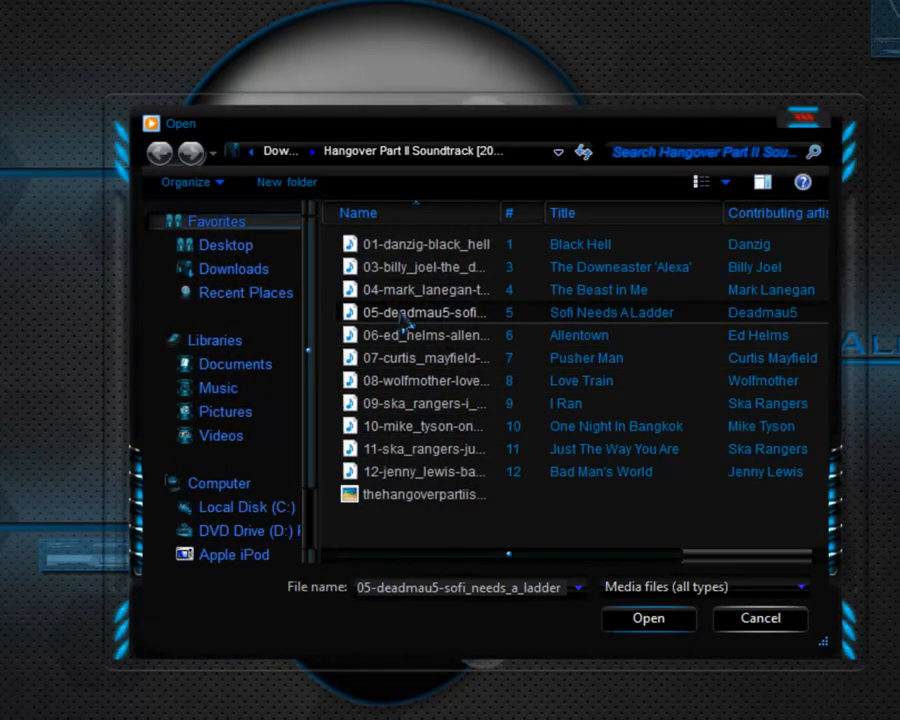
click(648, 618)
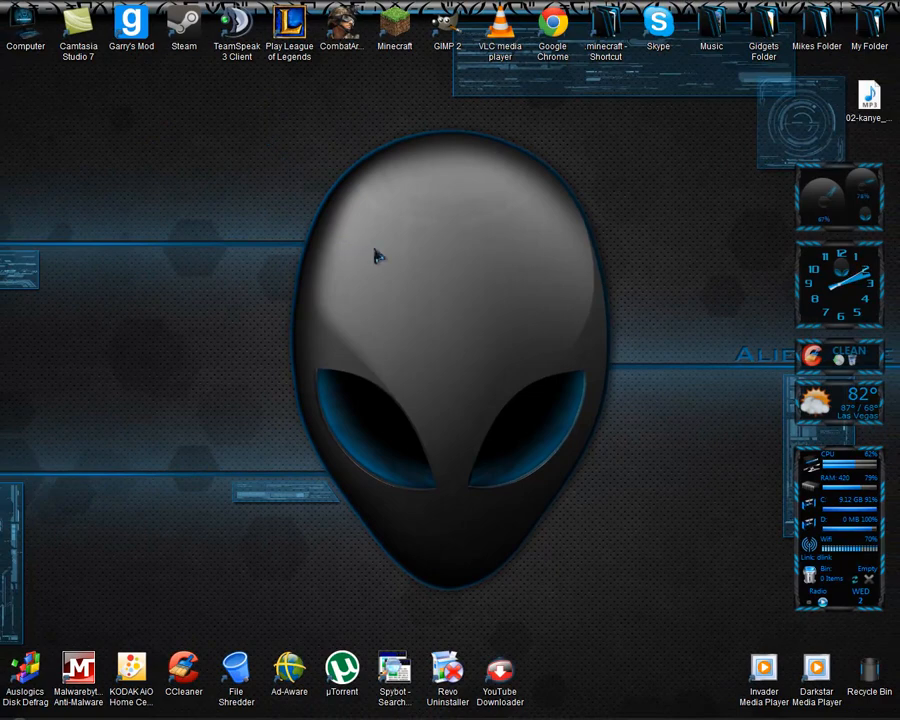
mouse_move(396, 180)
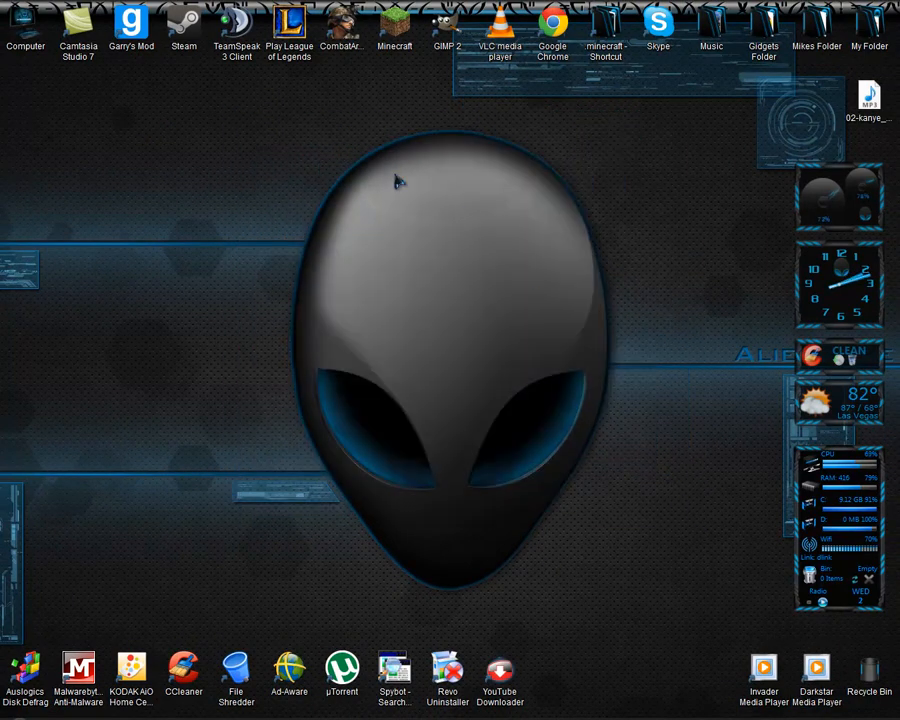
mouse_move(470, 188)
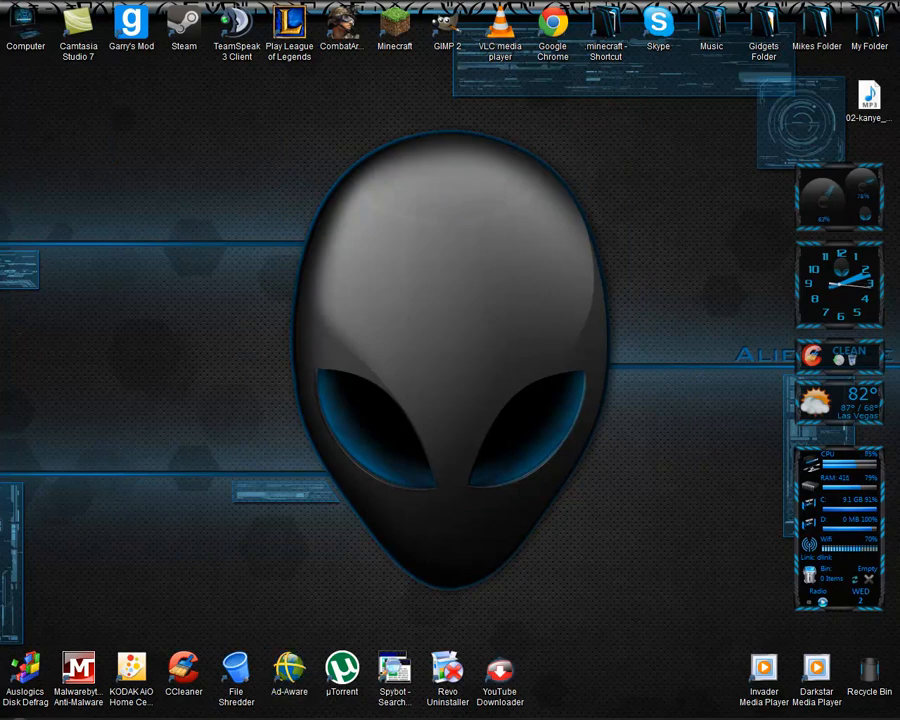
mouse_move(466, 336)
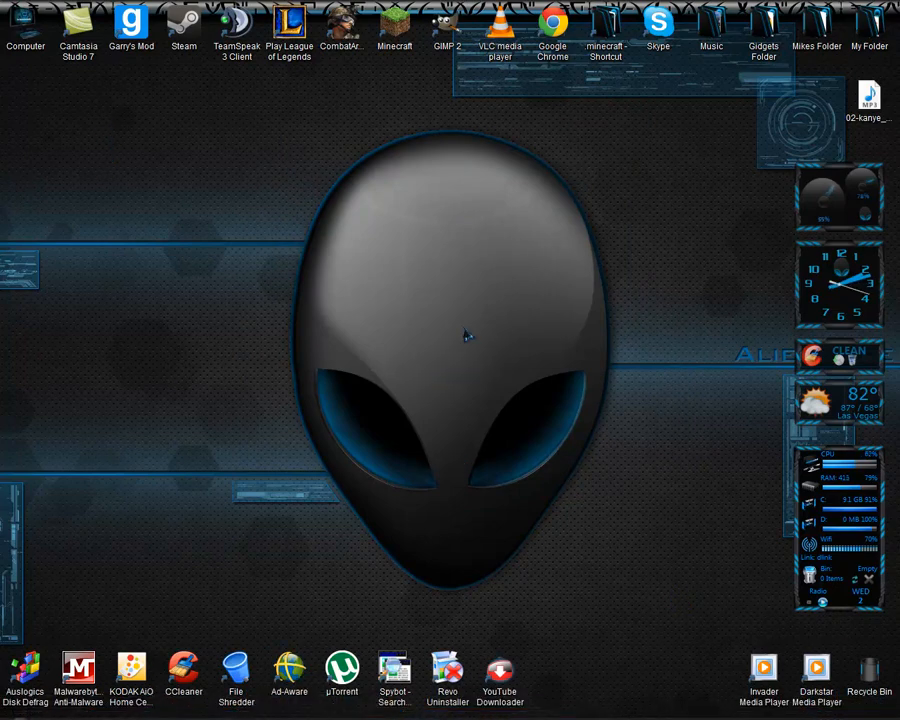
mouse_move(510, 356)
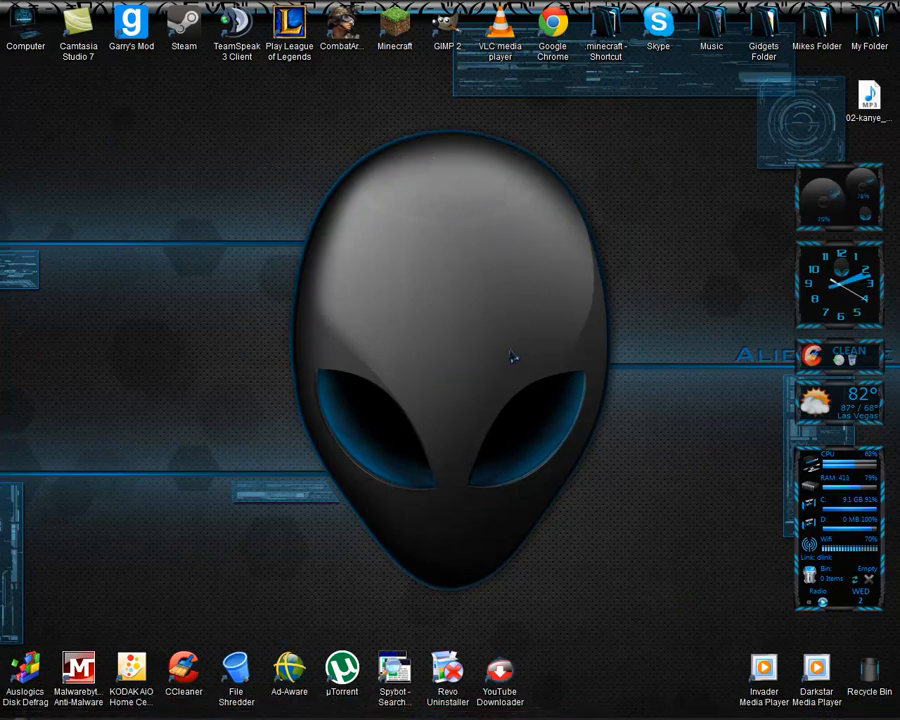